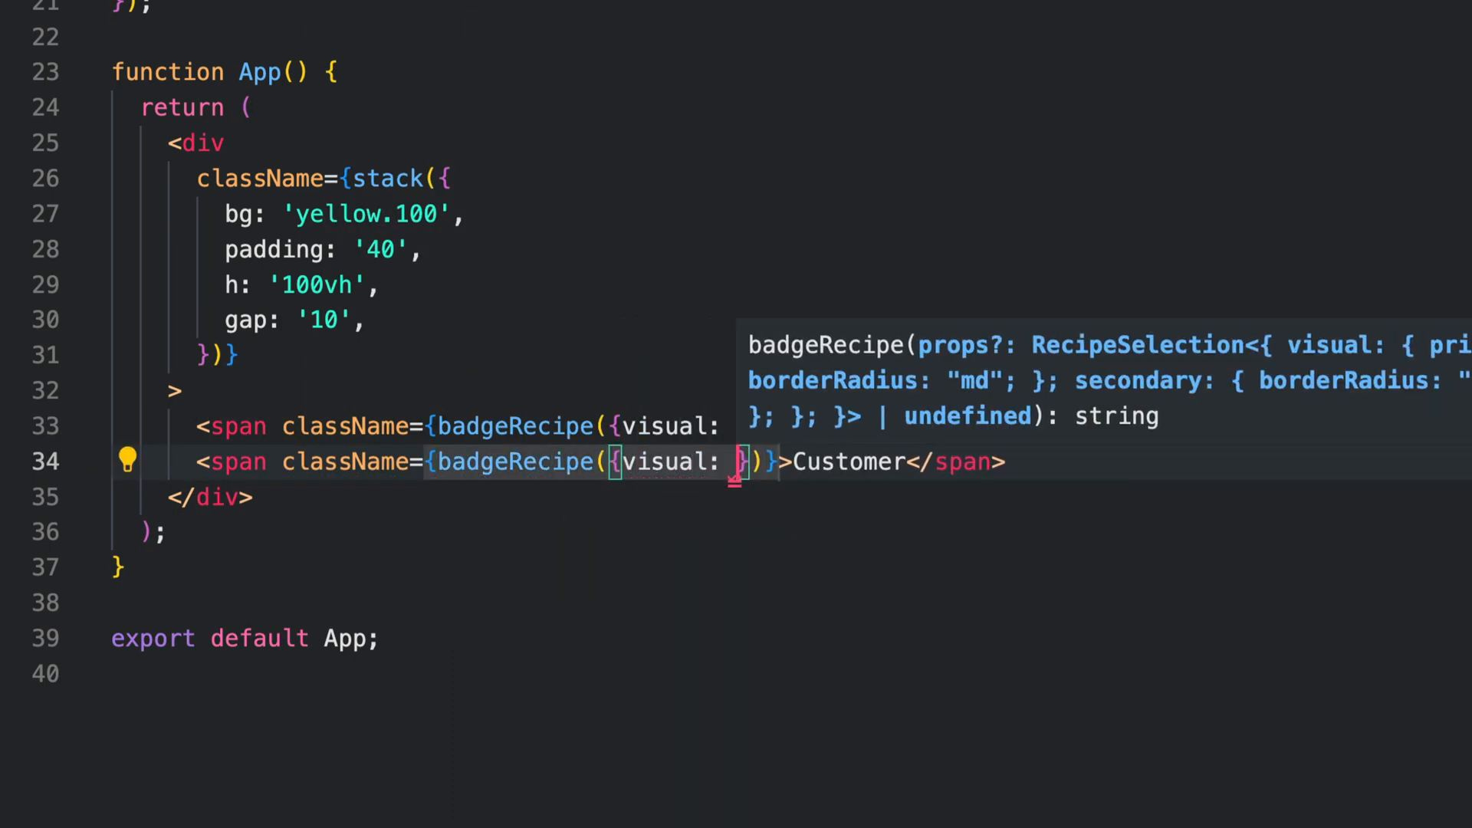
scroll(up, 3)
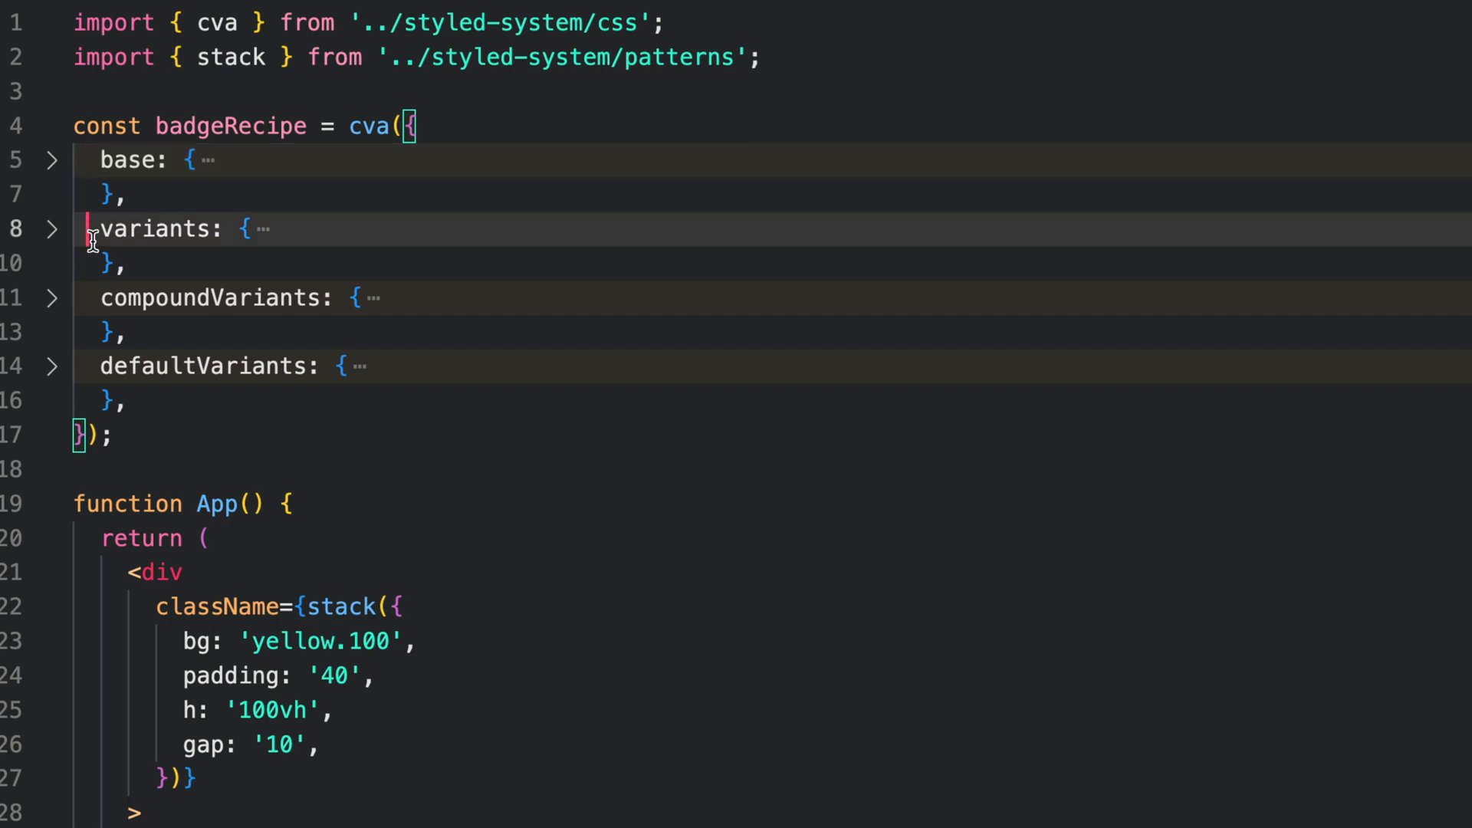
mouse_move(88, 297)
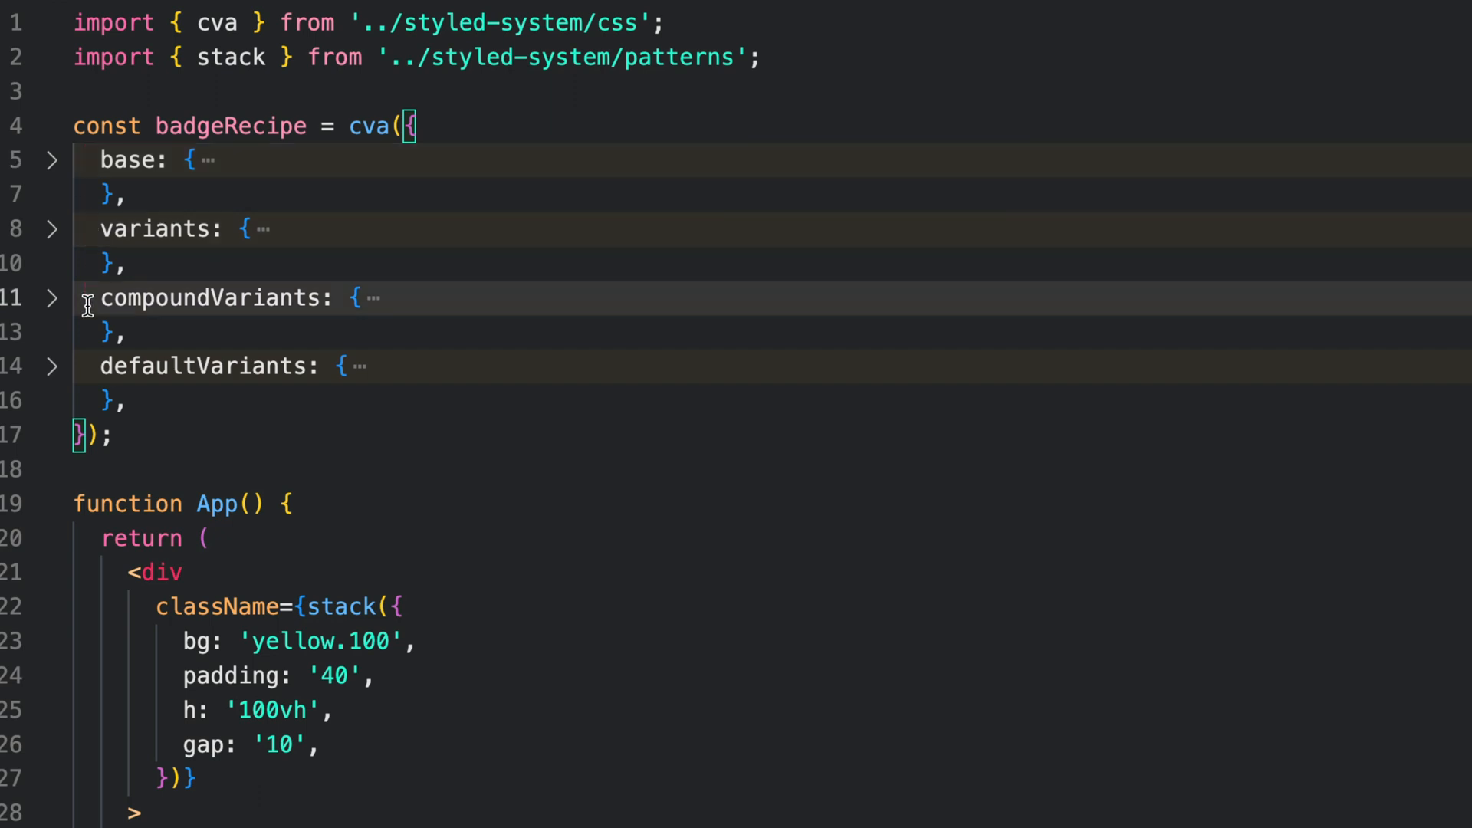
mouse_move(84, 365)
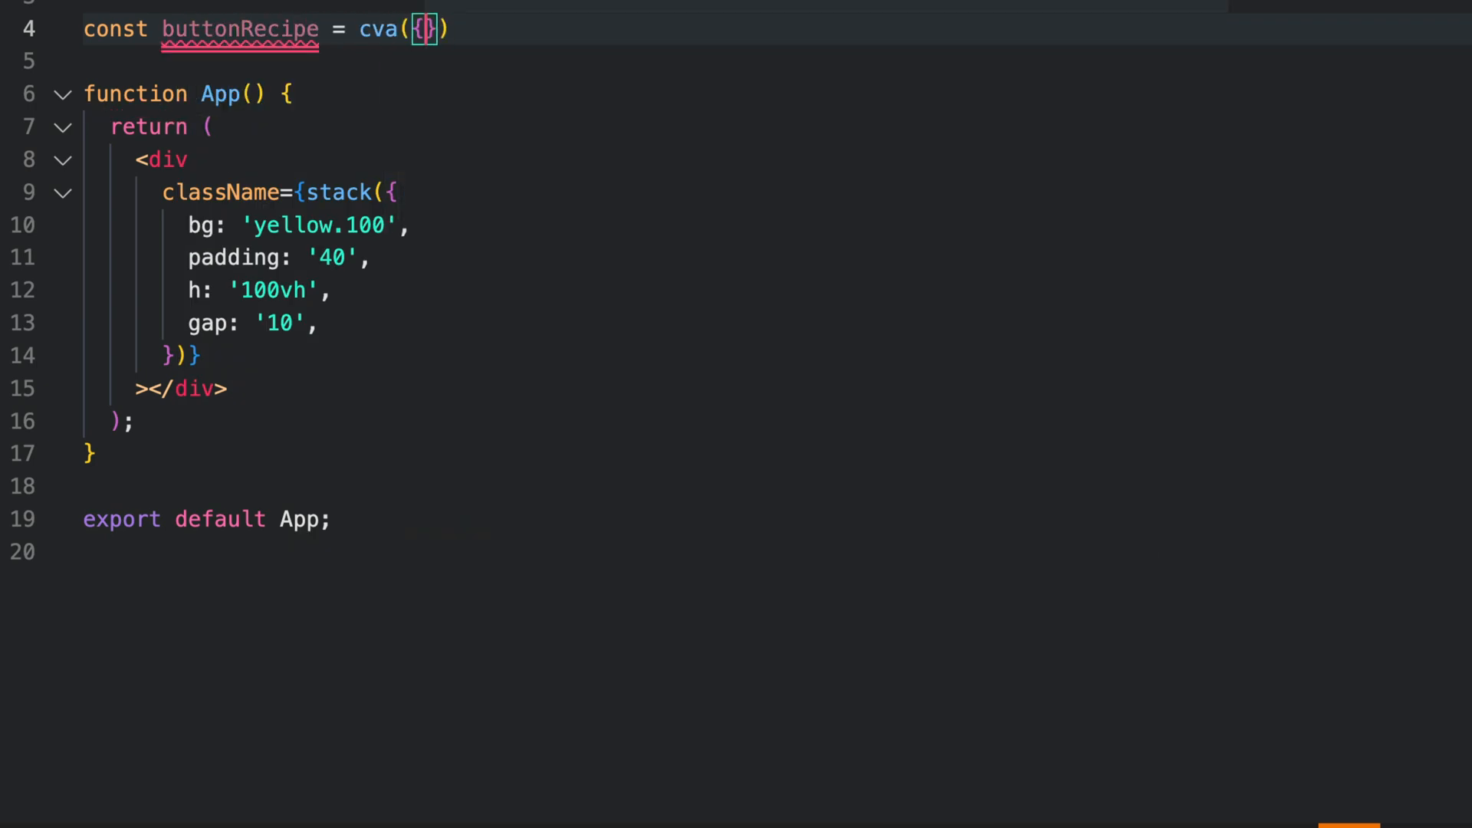
text(base: { curso)
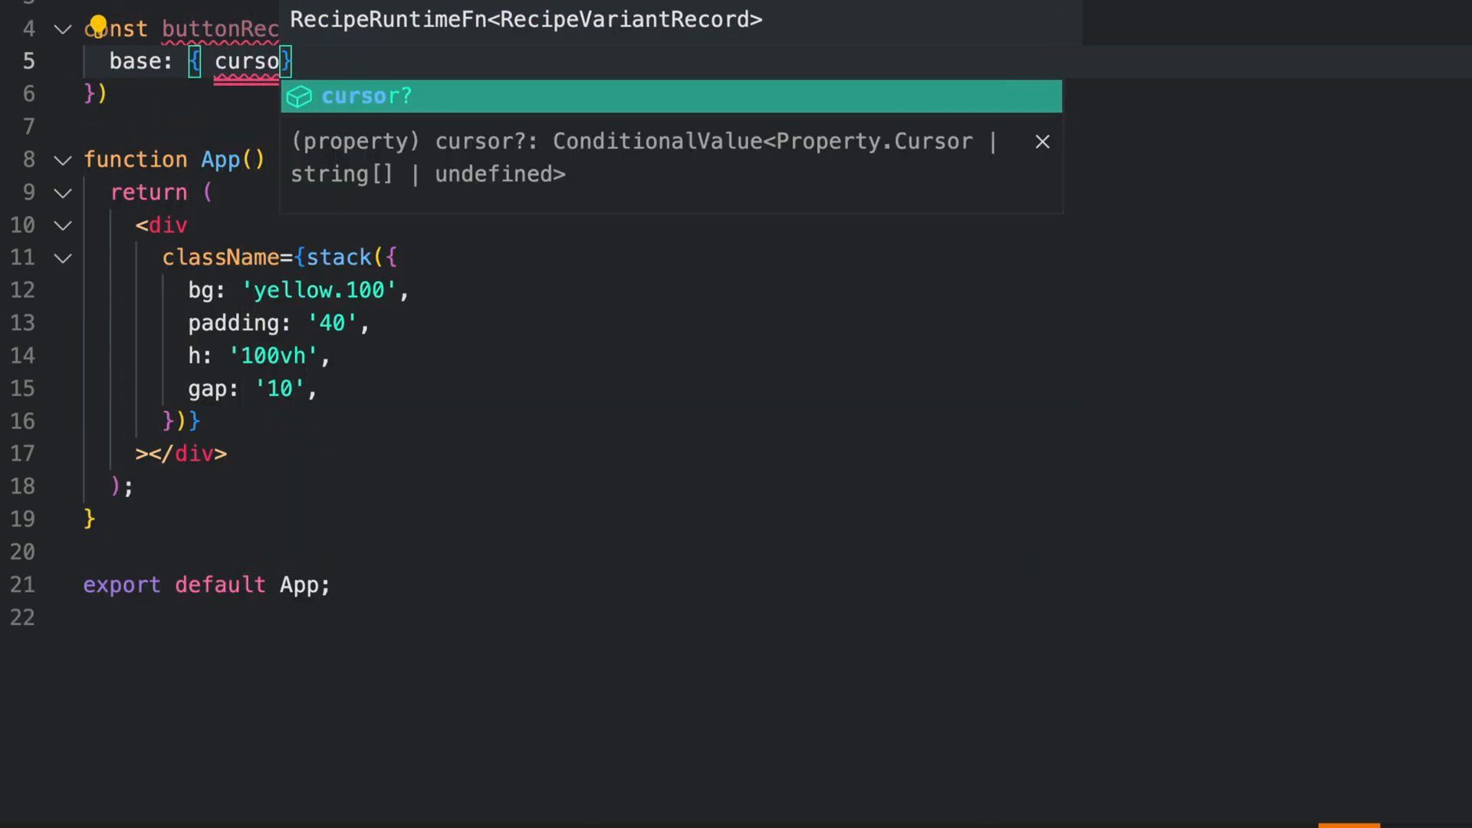
text(: "pointer")
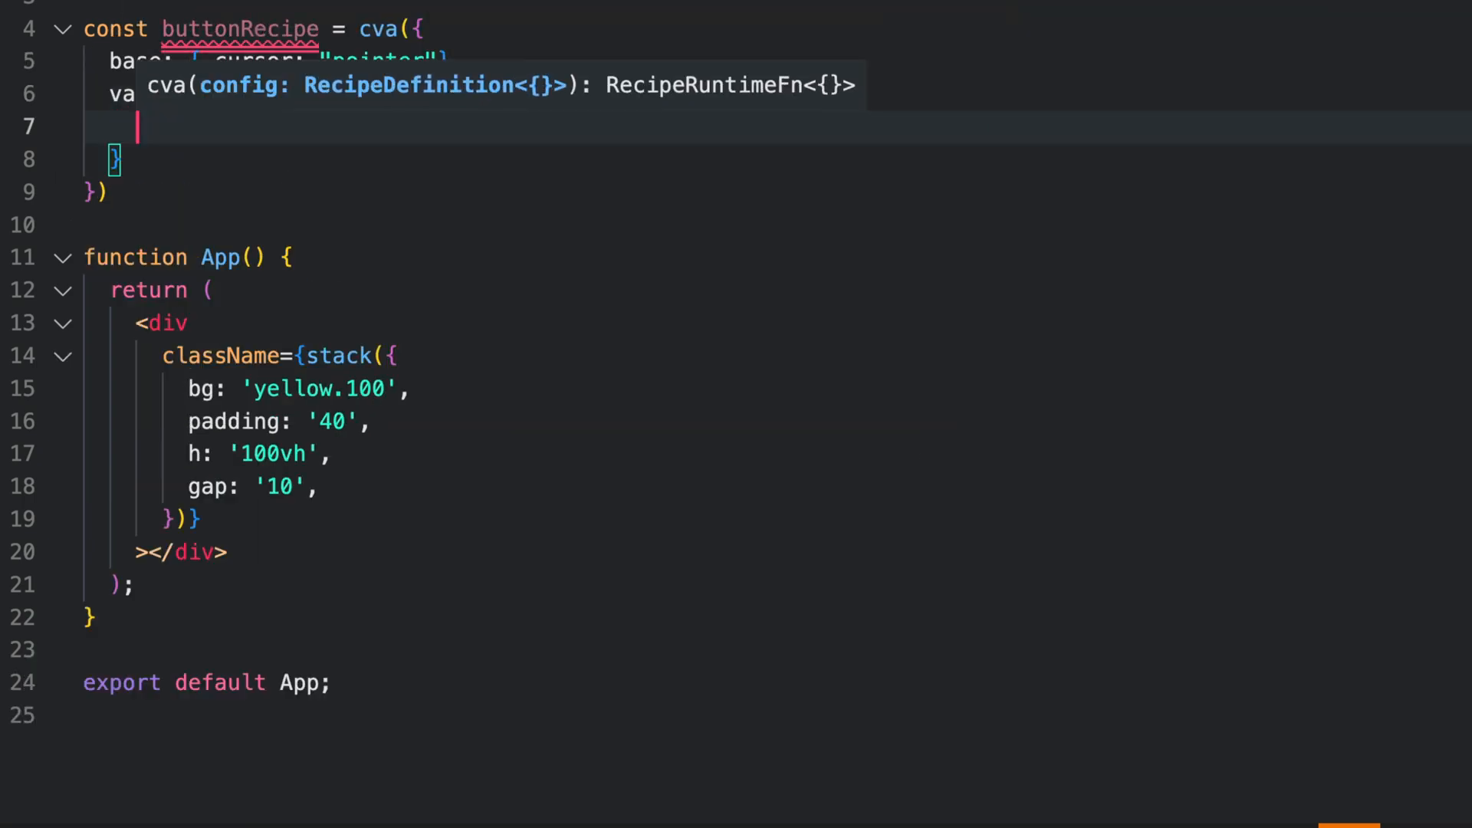
text(visual: {)
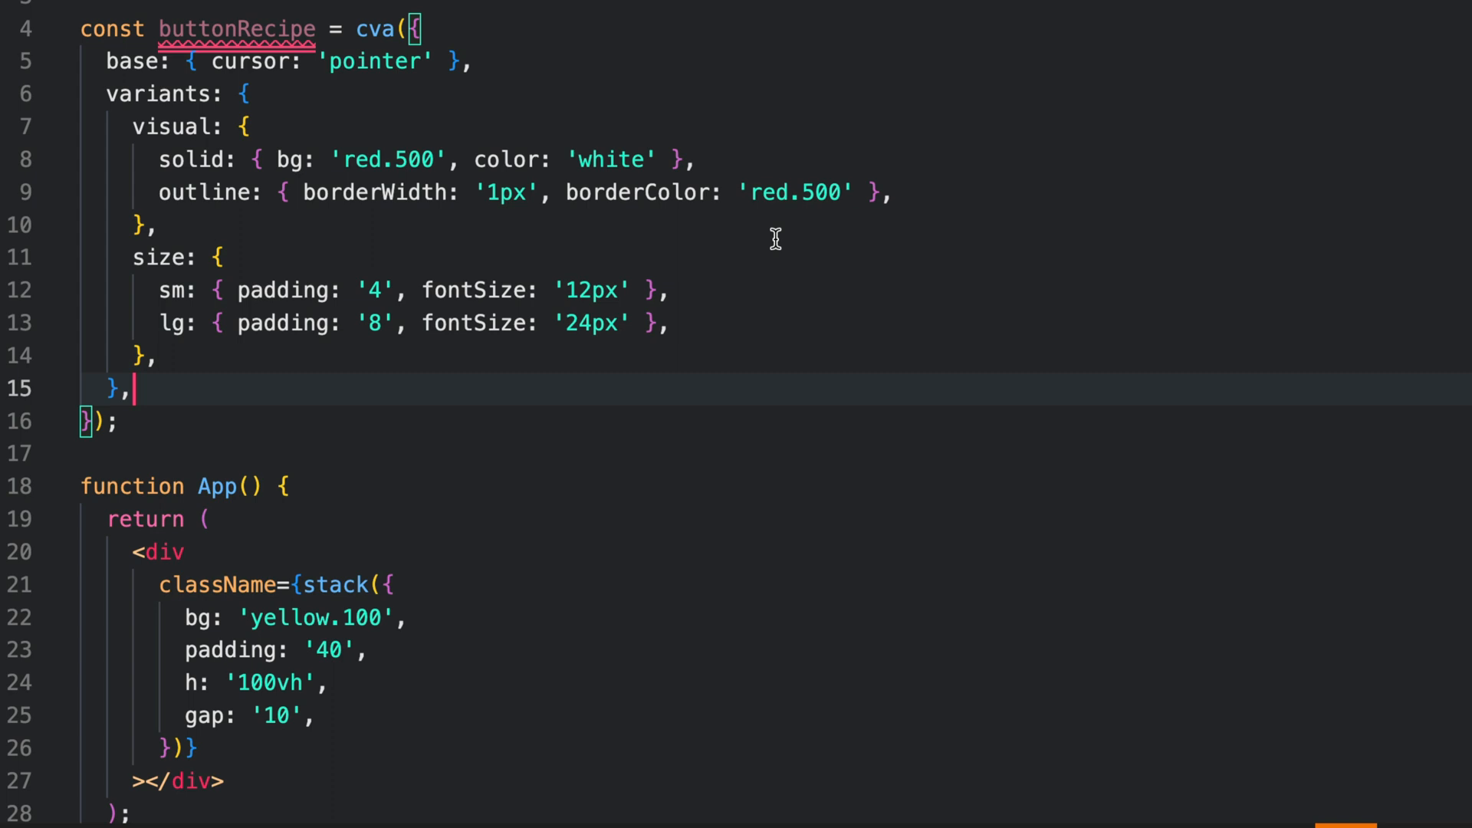
text(compoundVariants:)
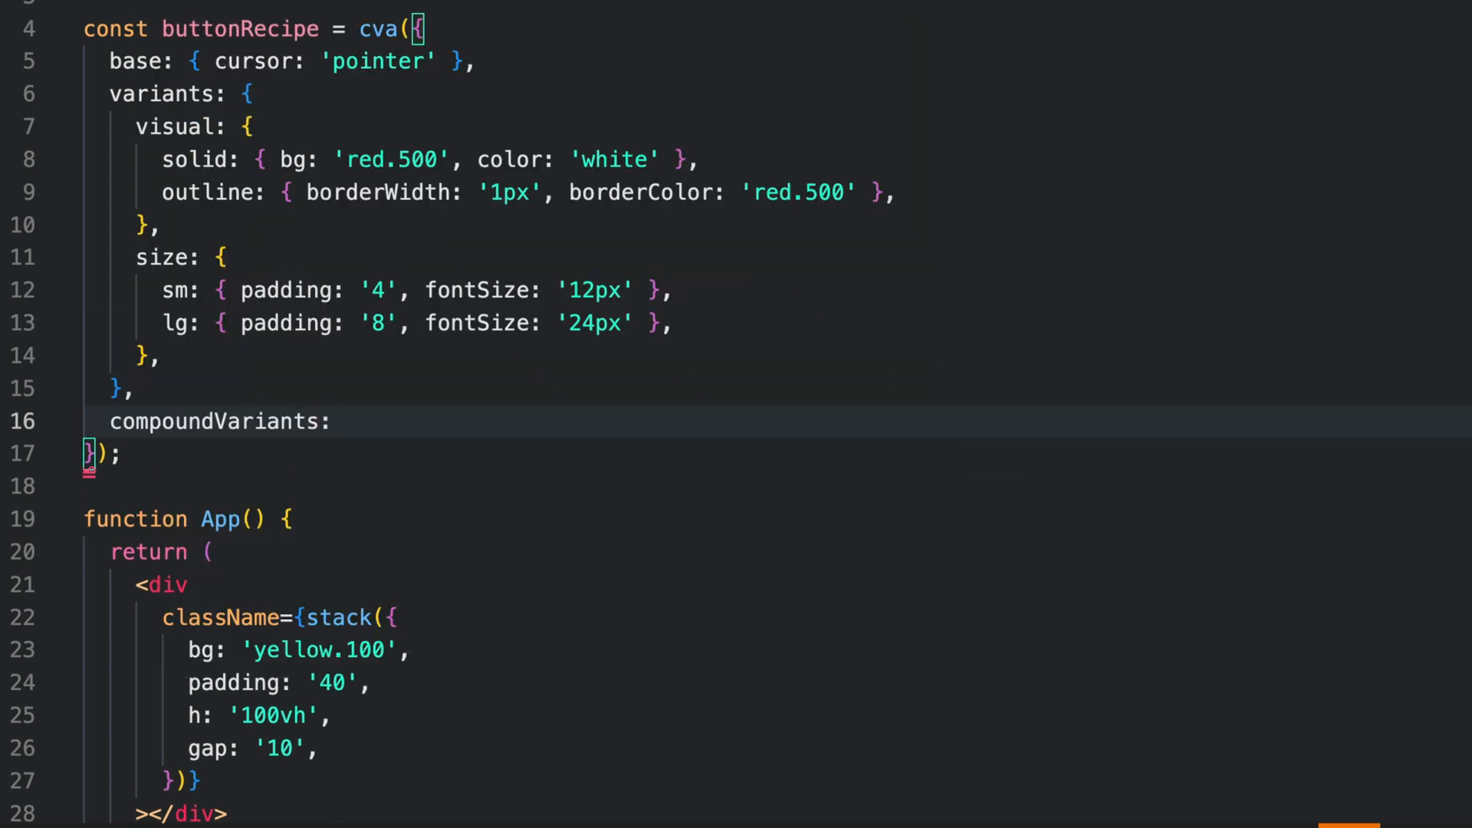
text([)
text(c)
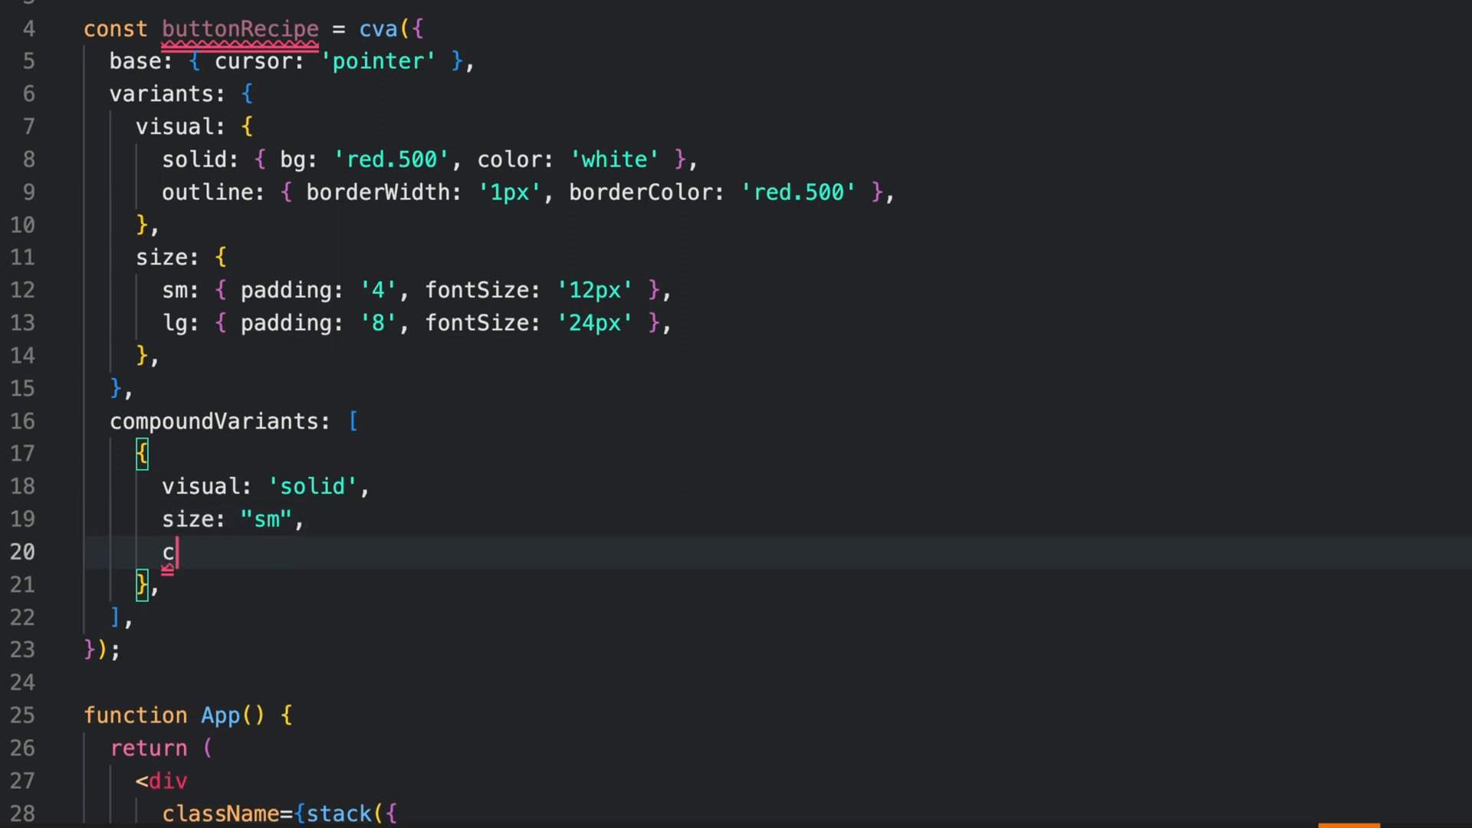
text(ss: { borderWidth: '4px', borderColor: 'black' },)
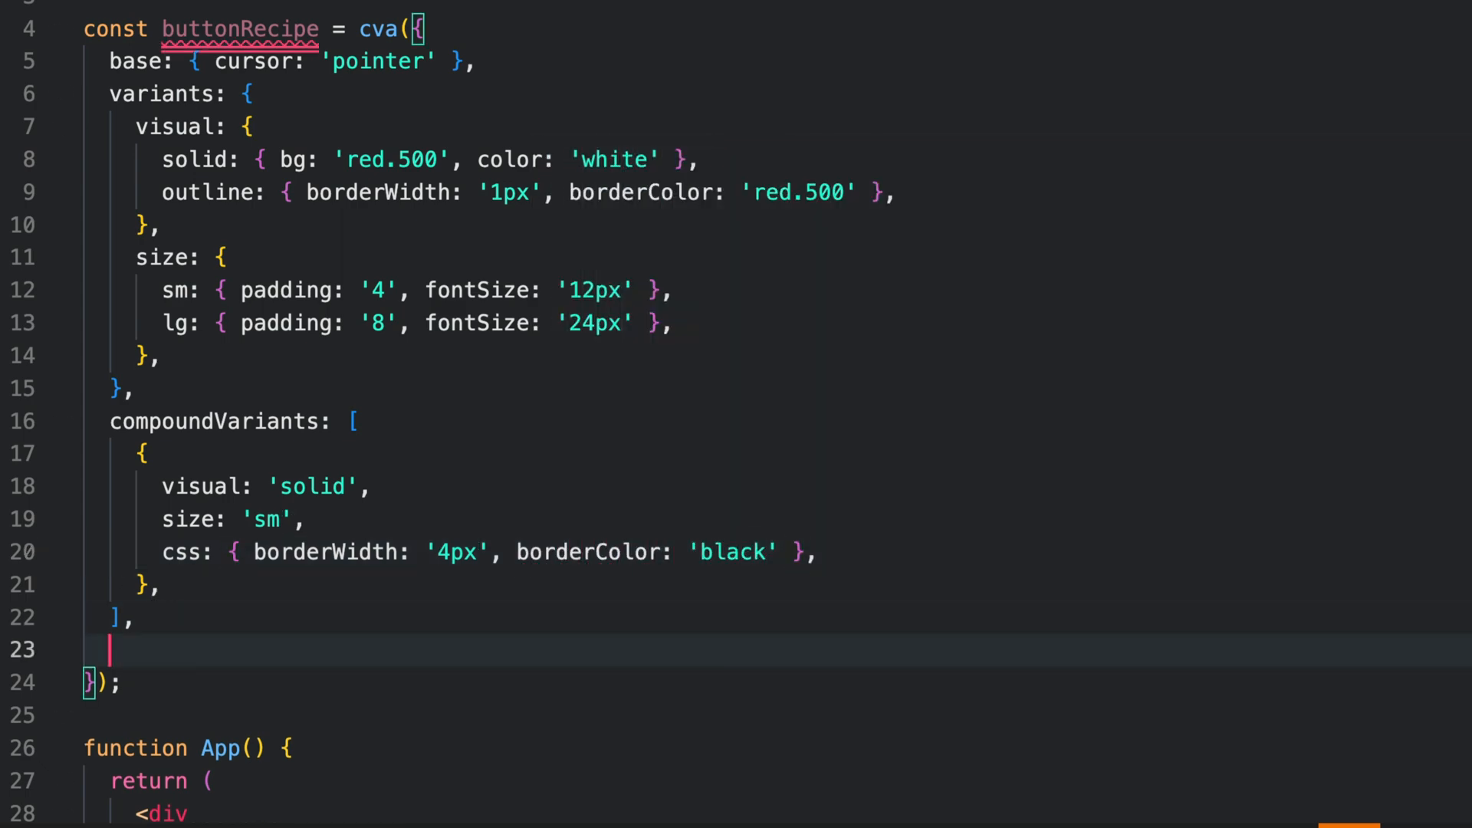
text(defaultVariants: {)
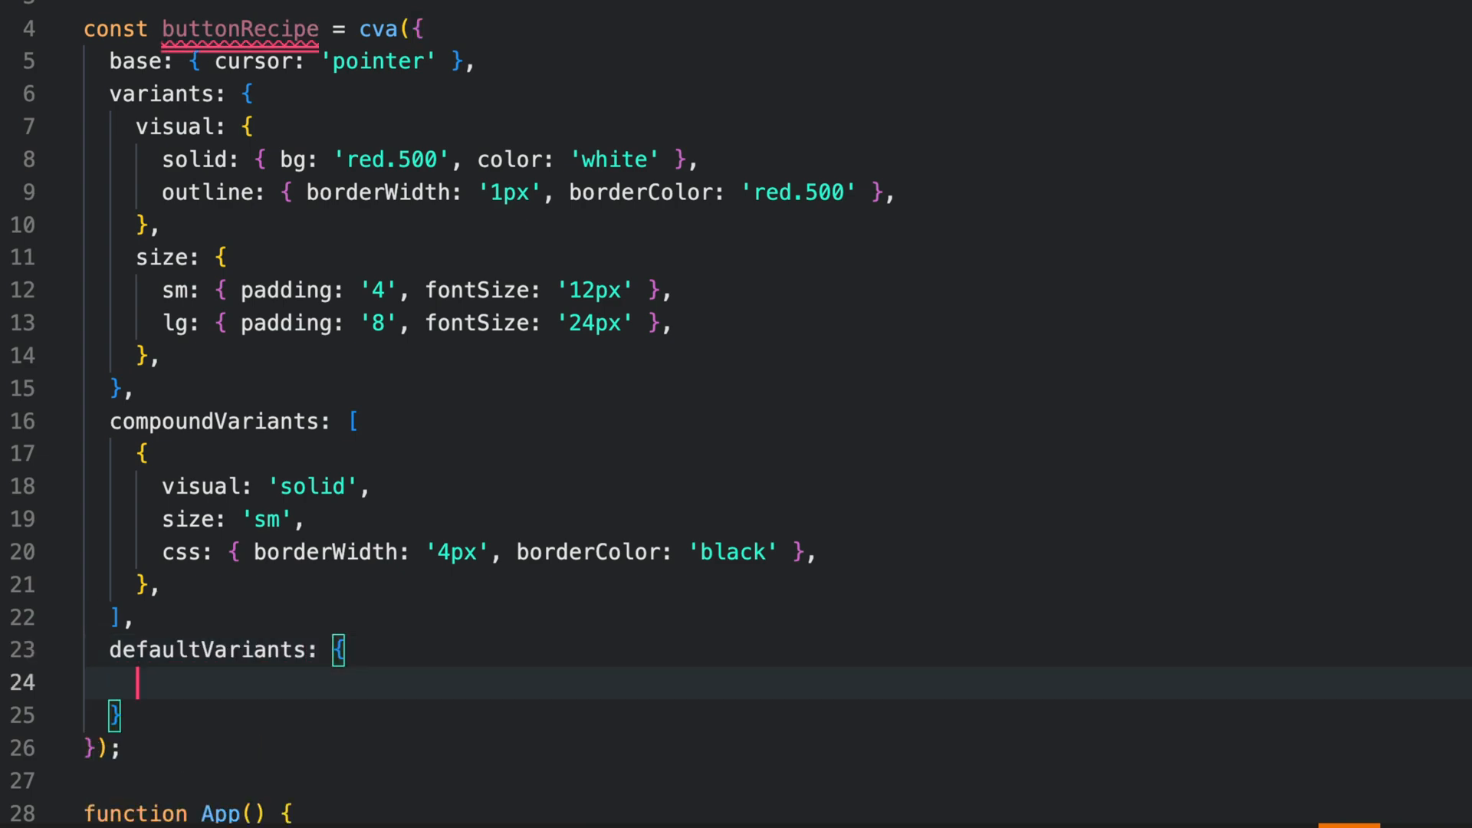